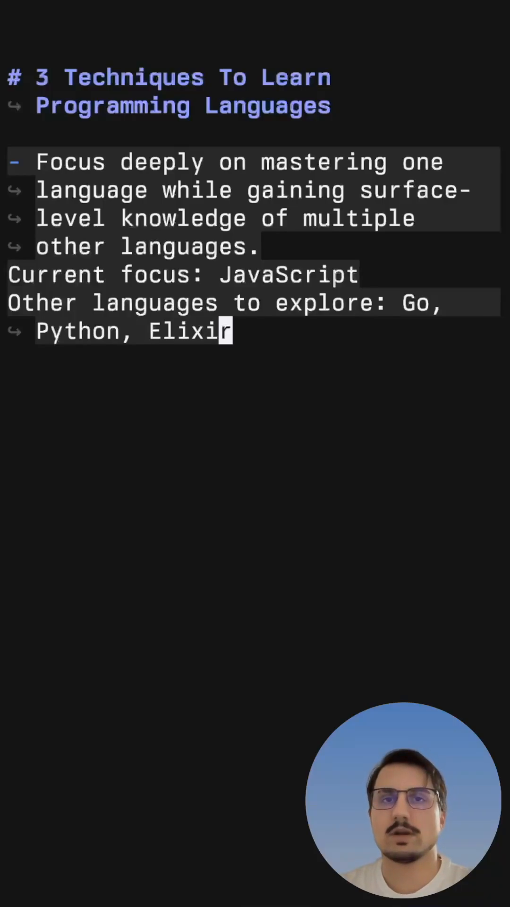
{"action": "type", "text": "Re-build the same project in different languages (programming paradigms, patterns, tooling, etc)."}
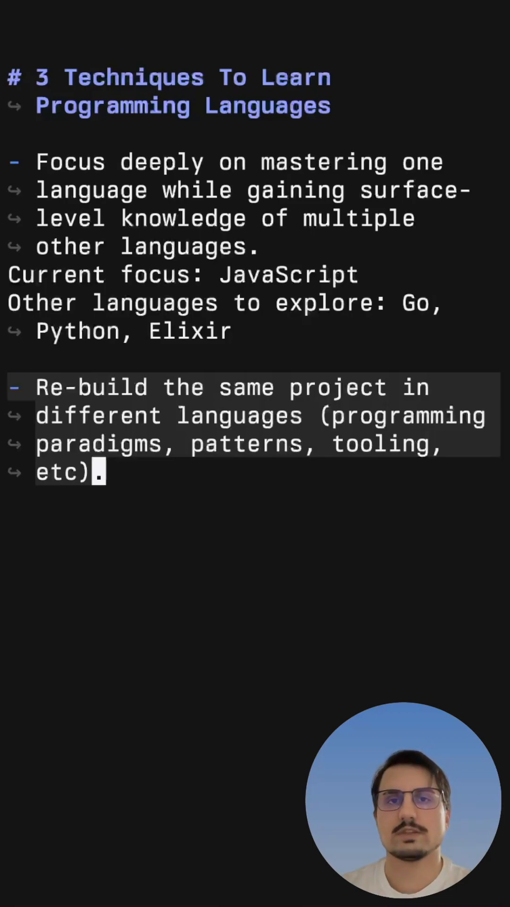
{"action": "type", "text": "Get into the habit of reading code from open-source projects (watch how seniors do things without a job)."}
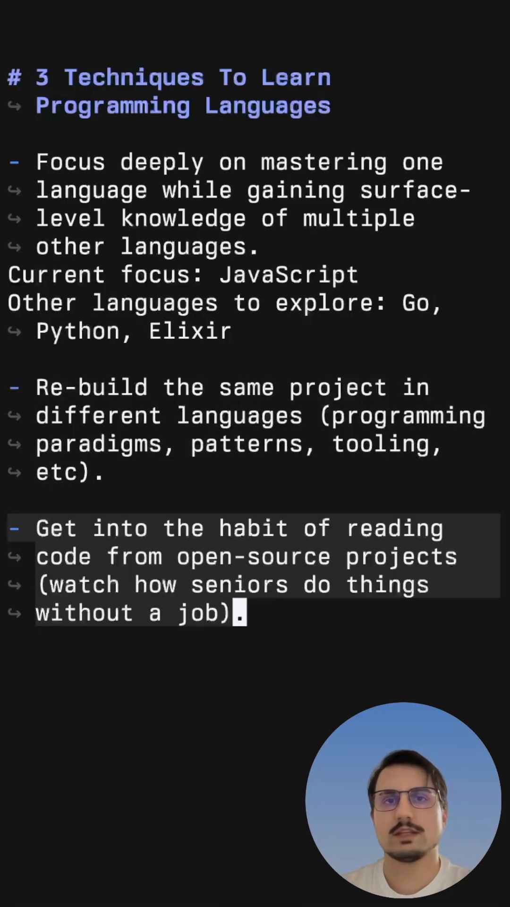